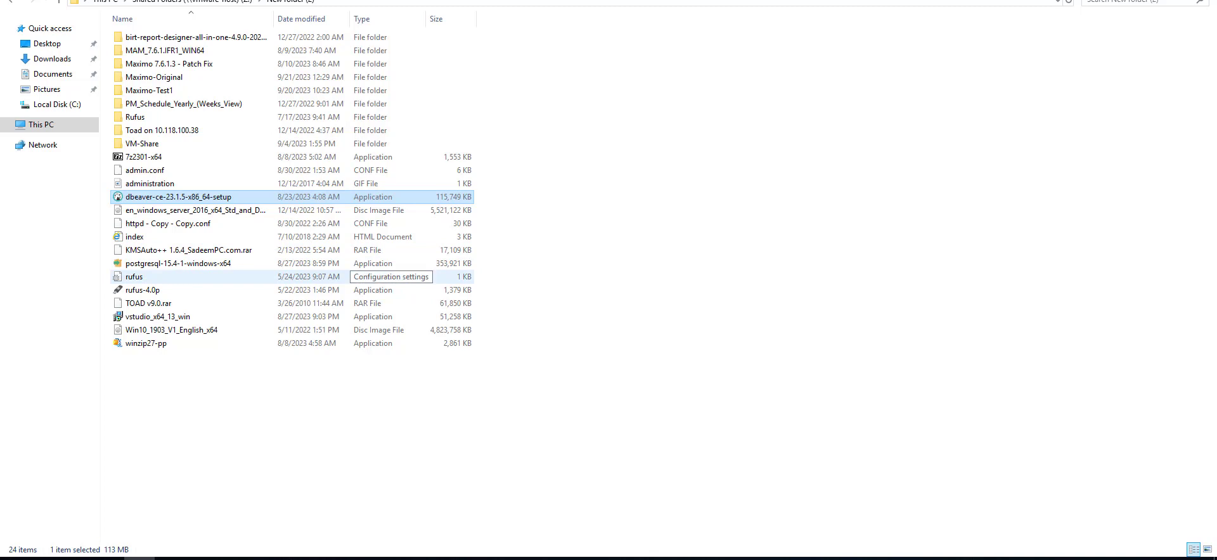
# Launch the DBeaver Community installer past the security warning with English as the setup language.
pyautogui.doubleClick(176, 196)
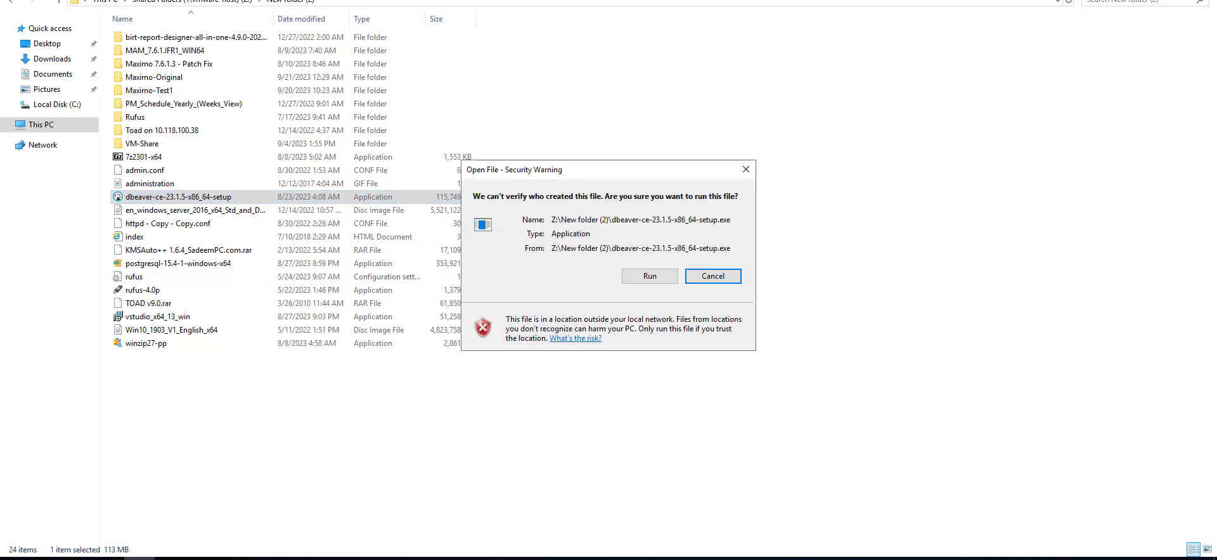
pyautogui.click(711, 275)
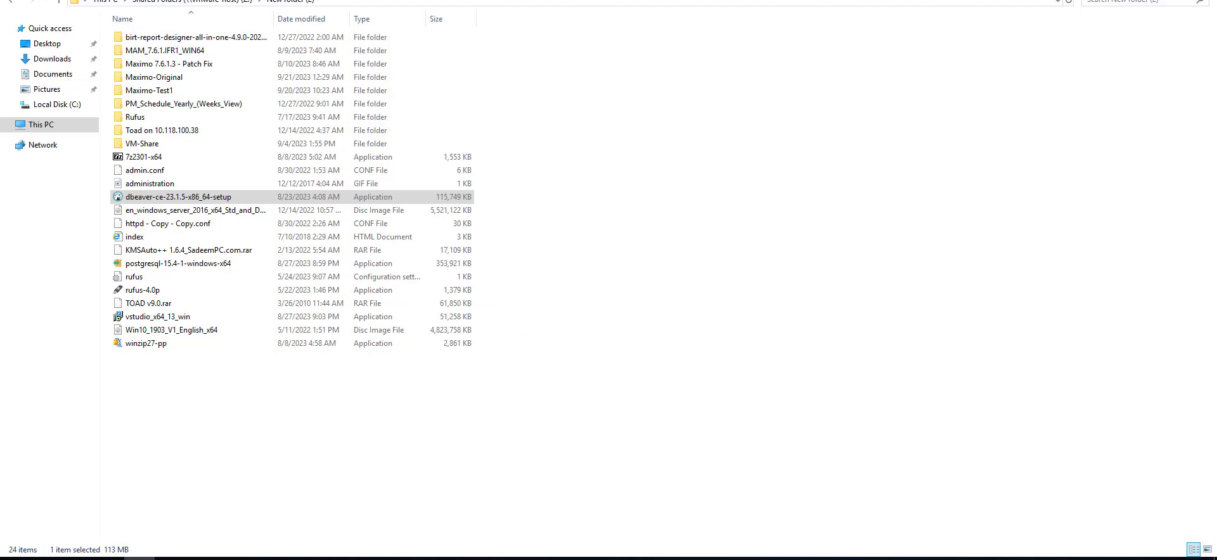
pyautogui.click(178, 196)
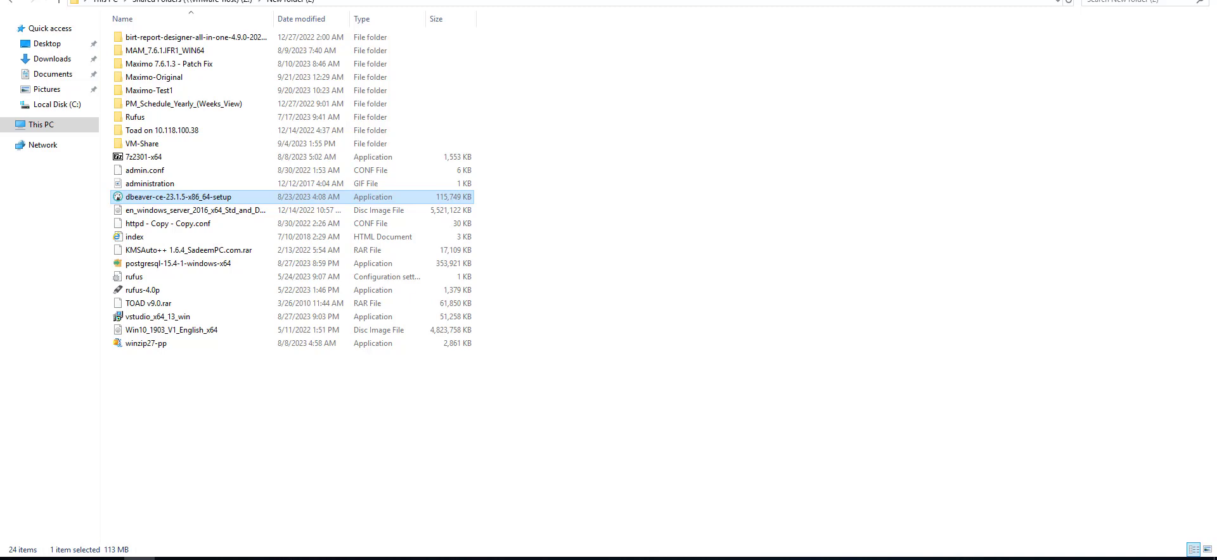
pyautogui.doubleClick(177, 196)
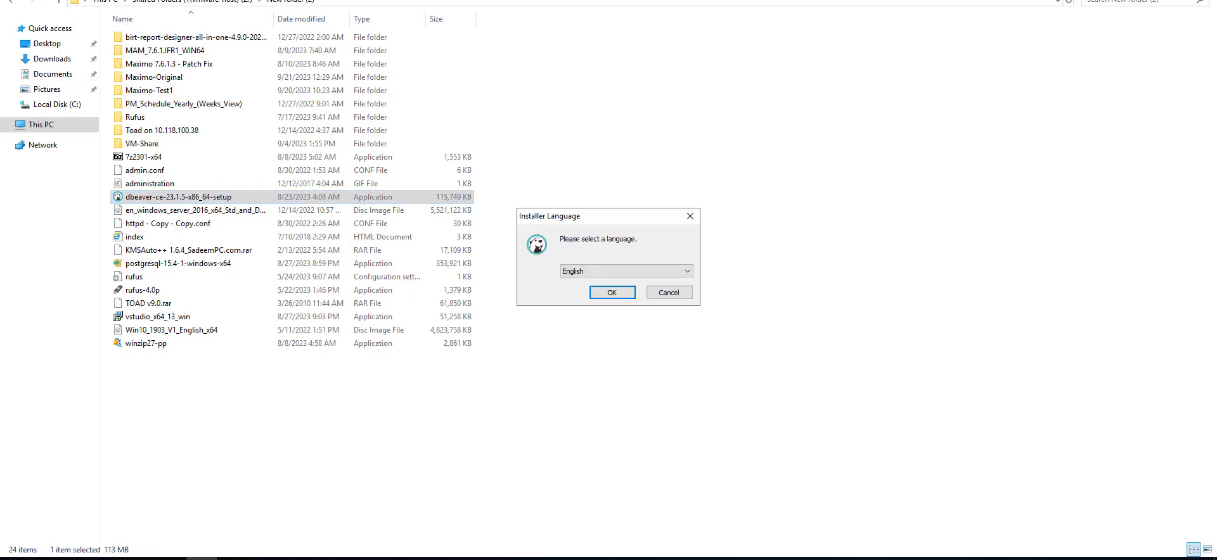
pyautogui.click(611, 293)
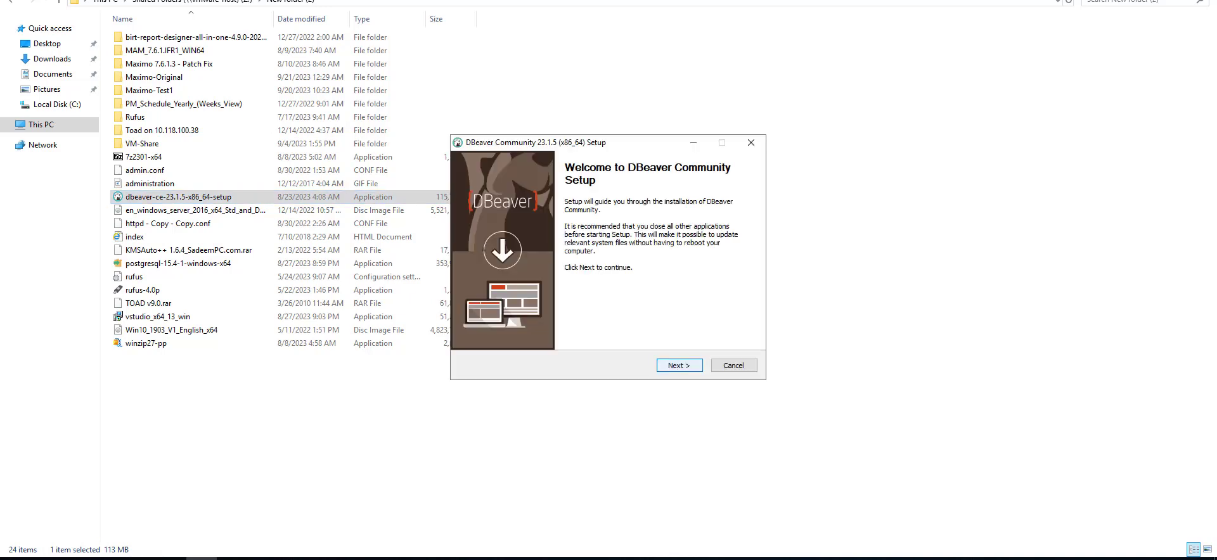
# Install DBeaver for the current user in the default folder, skipping the missing item, and finish setup.
pyautogui.click(677, 365)
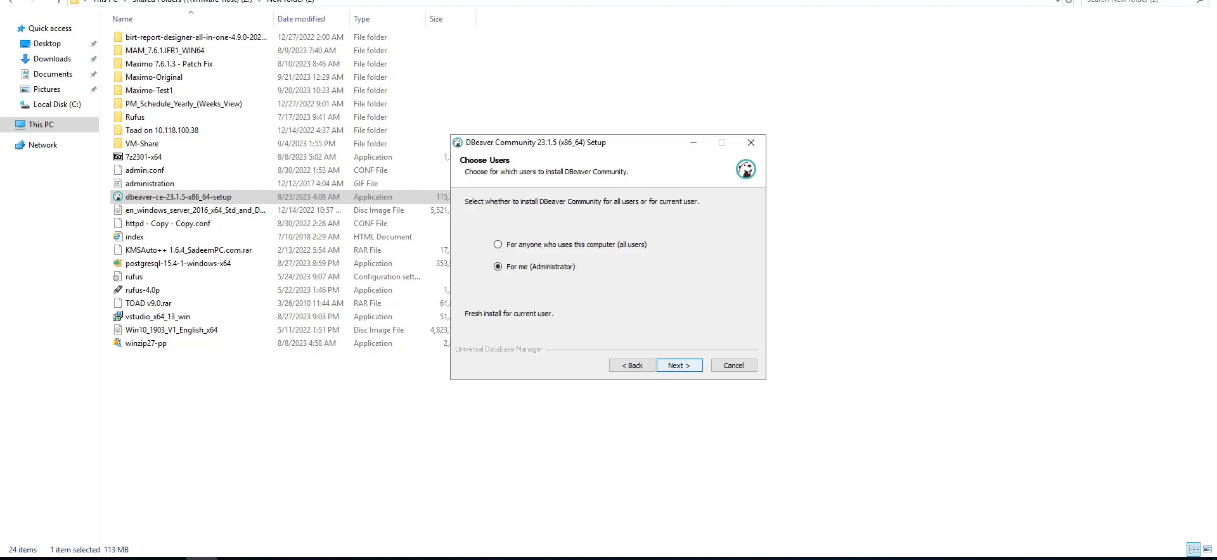
pyautogui.click(676, 365)
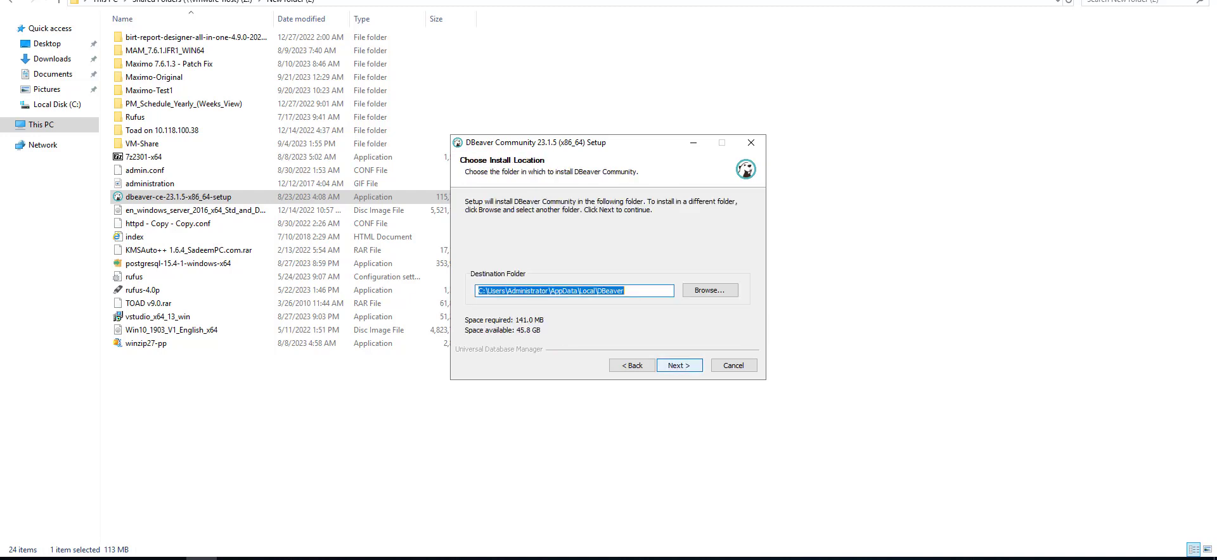
pyautogui.click(678, 365)
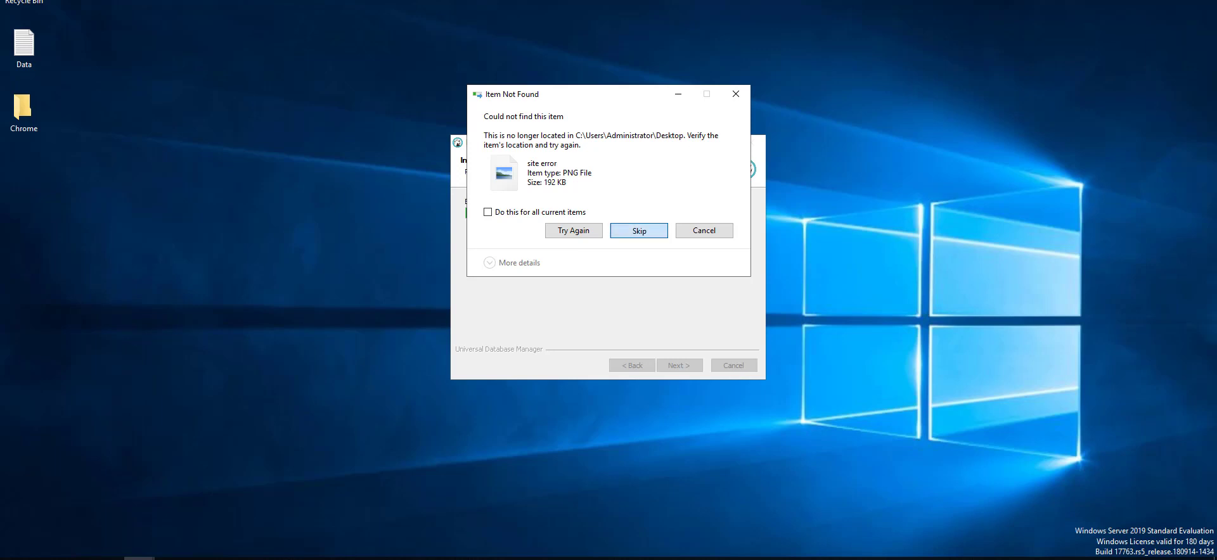
pyautogui.click(638, 231)
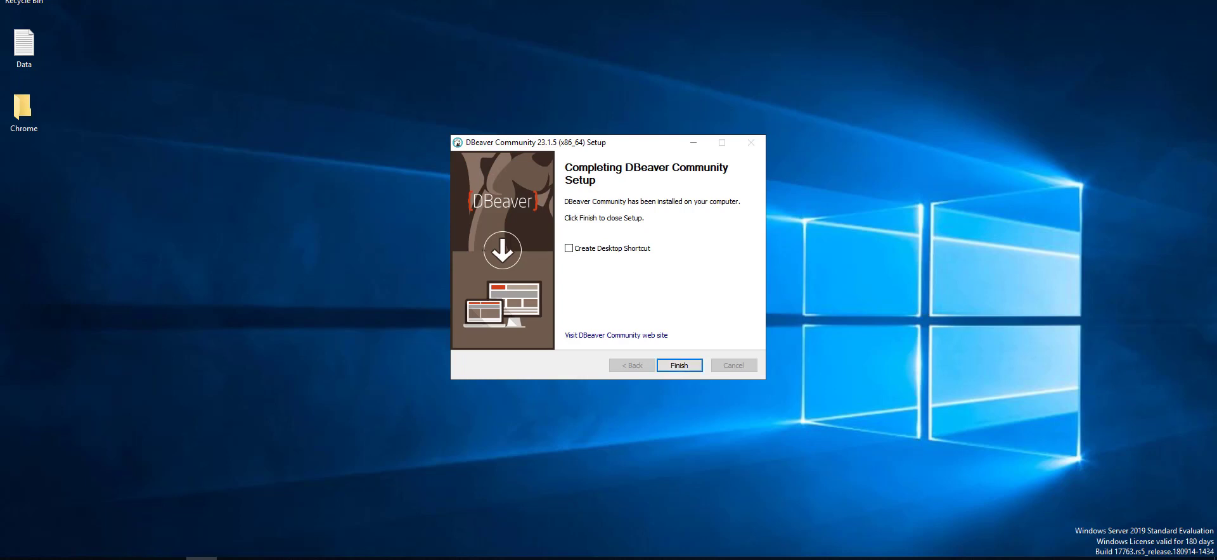
pyautogui.click(677, 365)
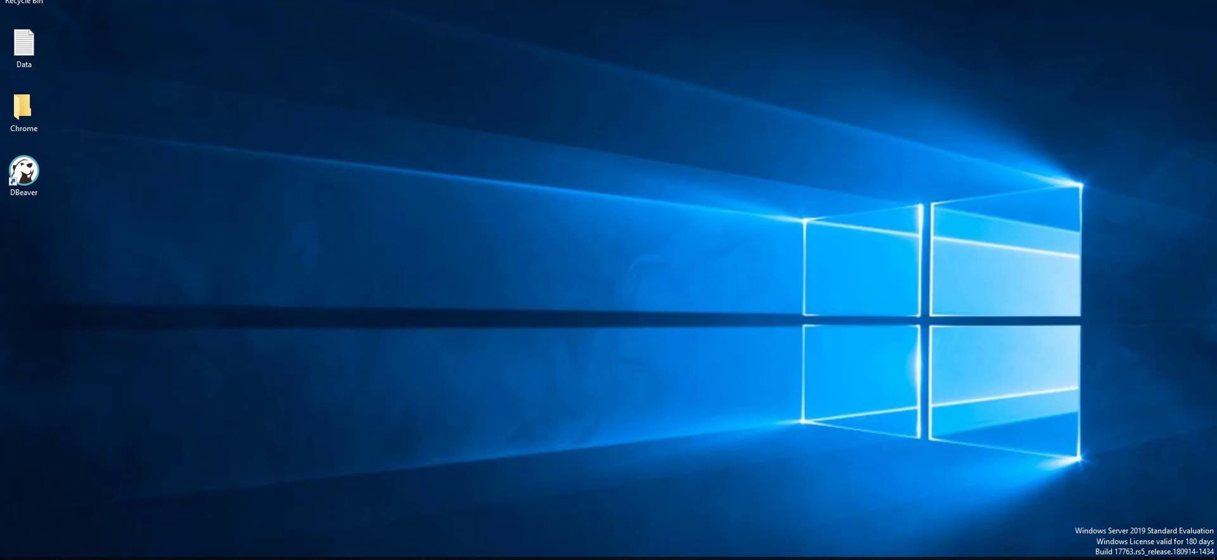
# Start DBeaver 23.1.5 from its desktop shortcut so the main workspace opens.
pyautogui.click(24, 171)
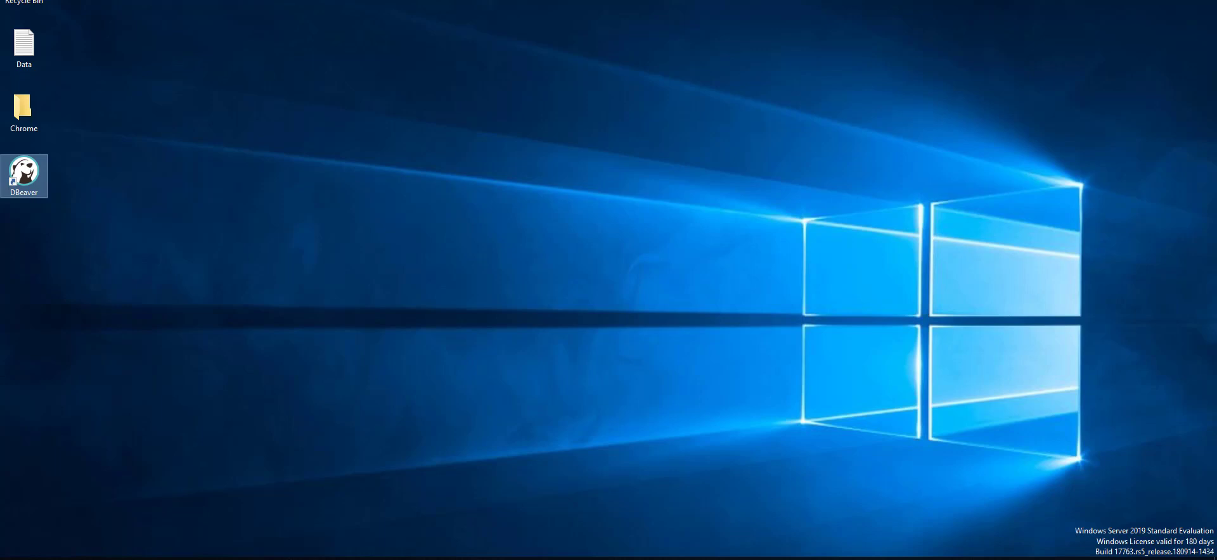
pyautogui.doubleClick(23, 176)
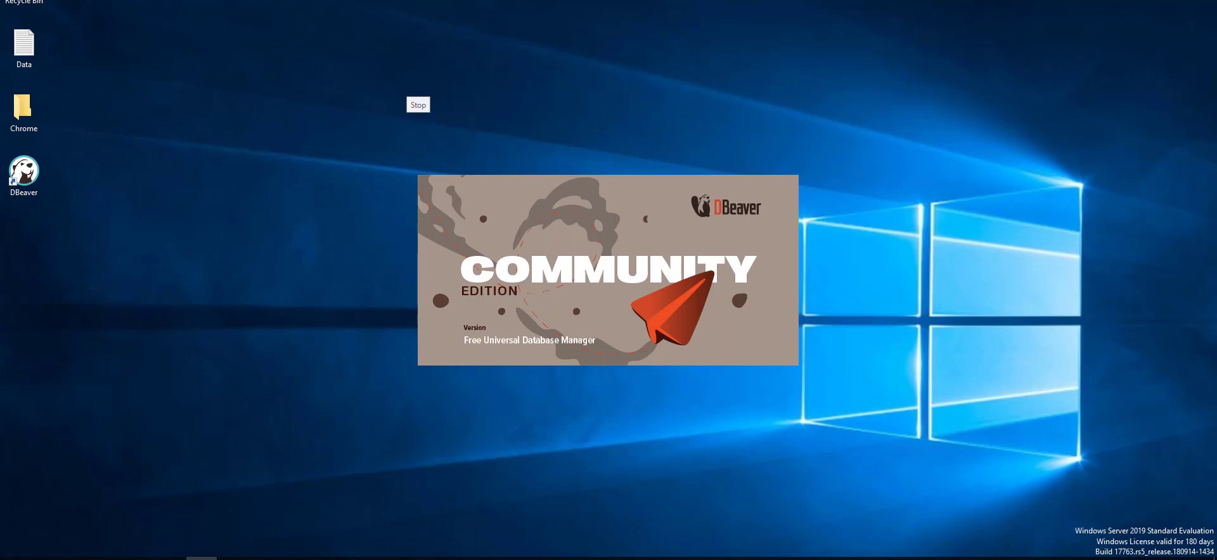
pyautogui.click(417, 105)
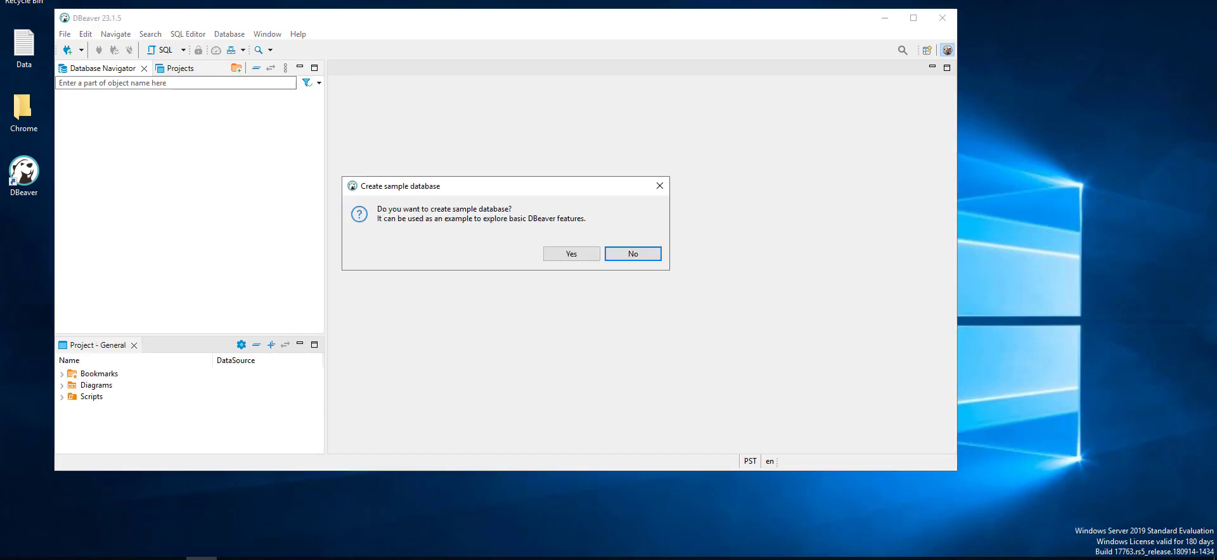
# Dismiss the version update notice, decline the sample database, and start a New Database Connection.
pyautogui.click(631, 253)
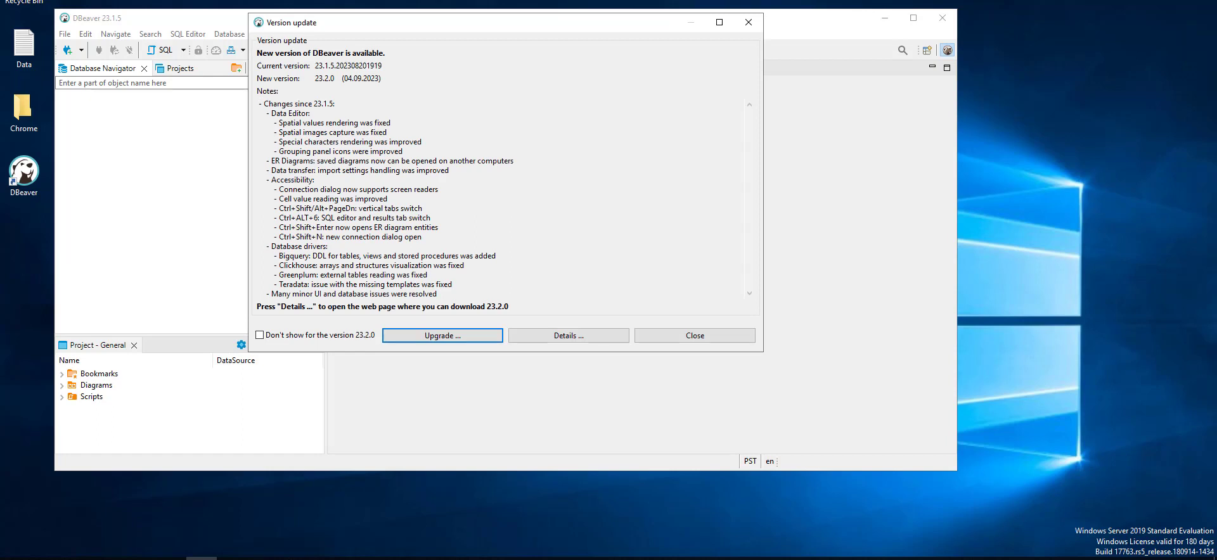
pyautogui.click(693, 335)
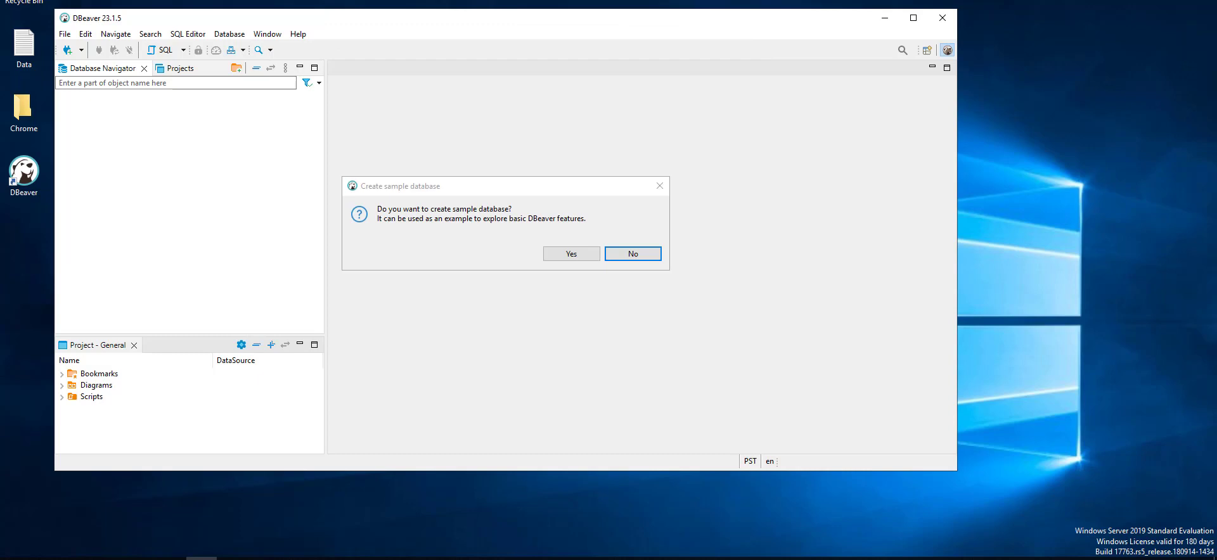
pyautogui.click(631, 254)
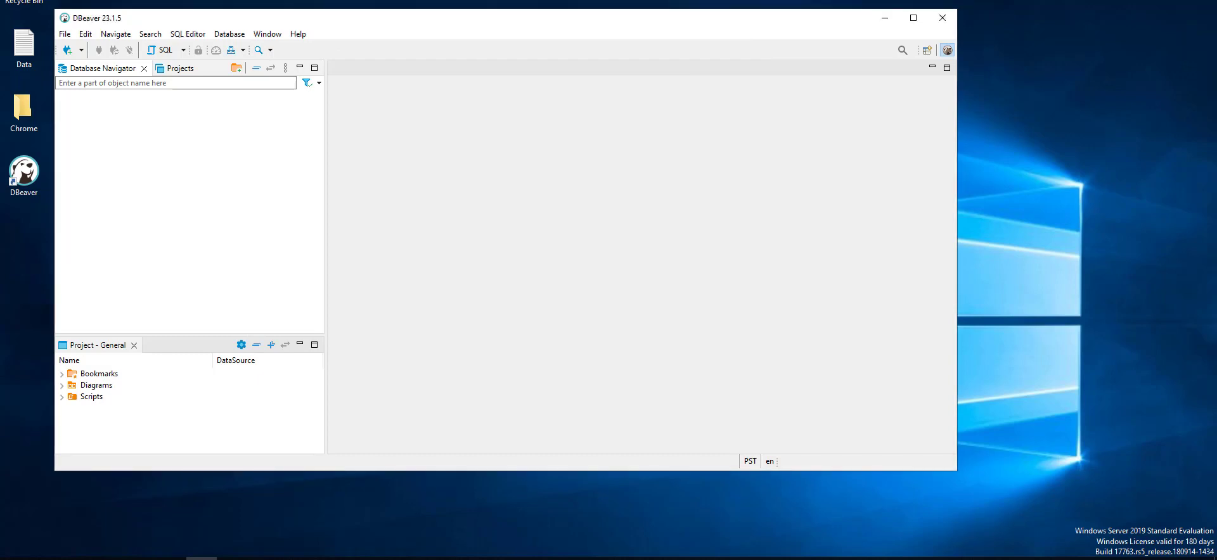
pyautogui.click(68, 50)
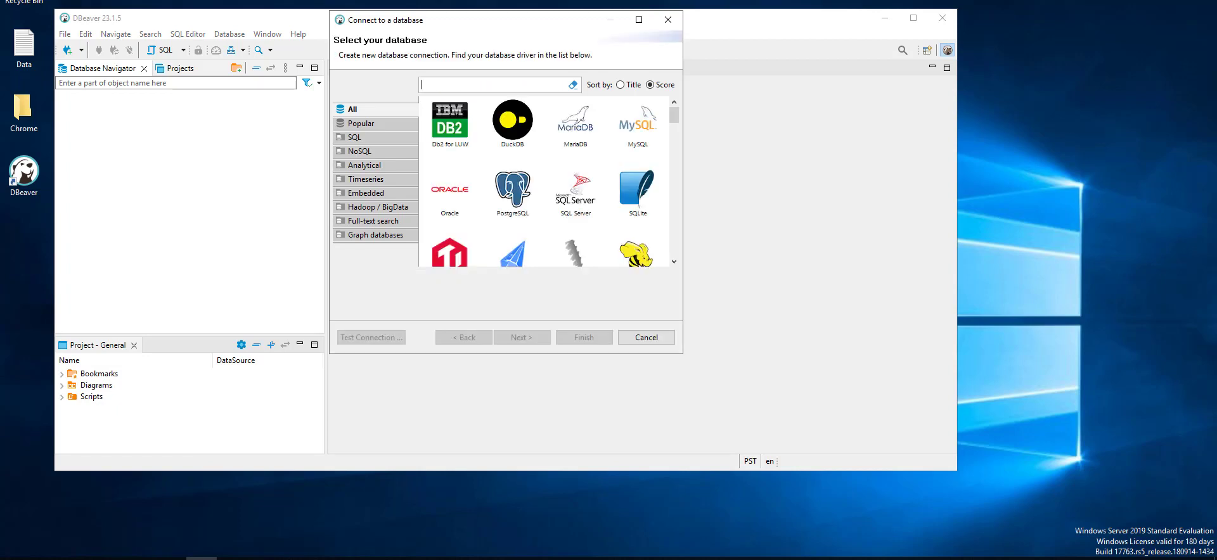
# Choose Db2 for LUW from the driver list and continue to its connection settings page.
pyautogui.scroll(-3)
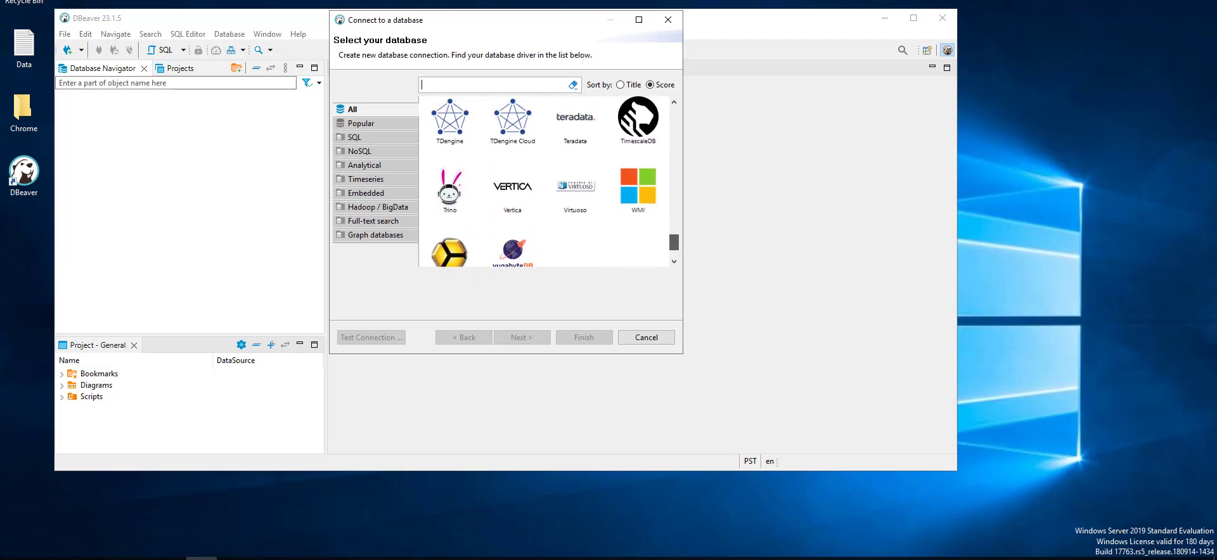
pyautogui.scroll(-3)
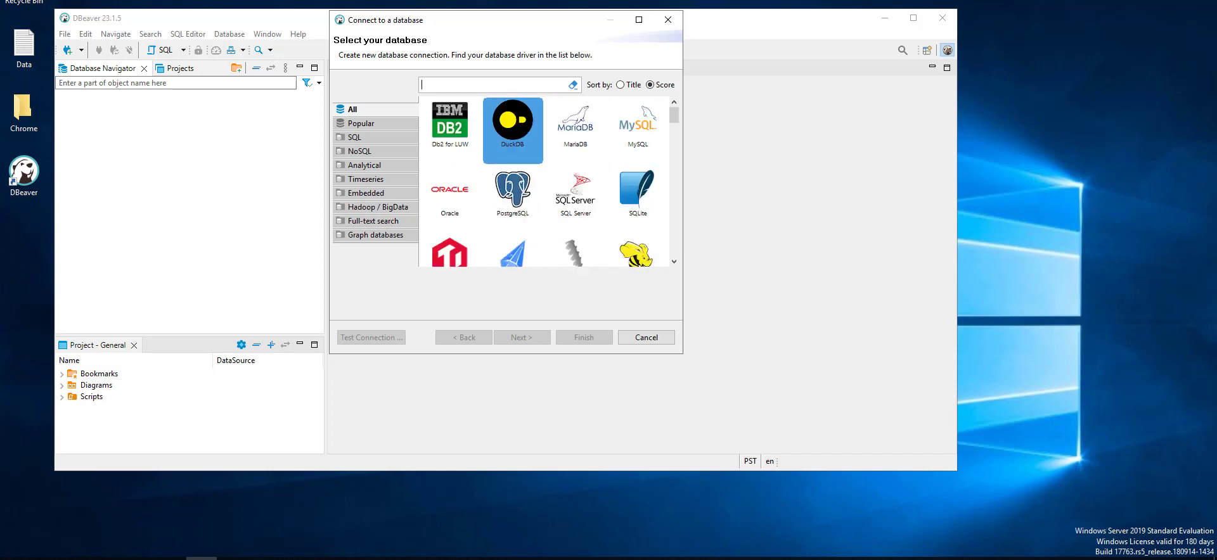
pyautogui.click(449, 128)
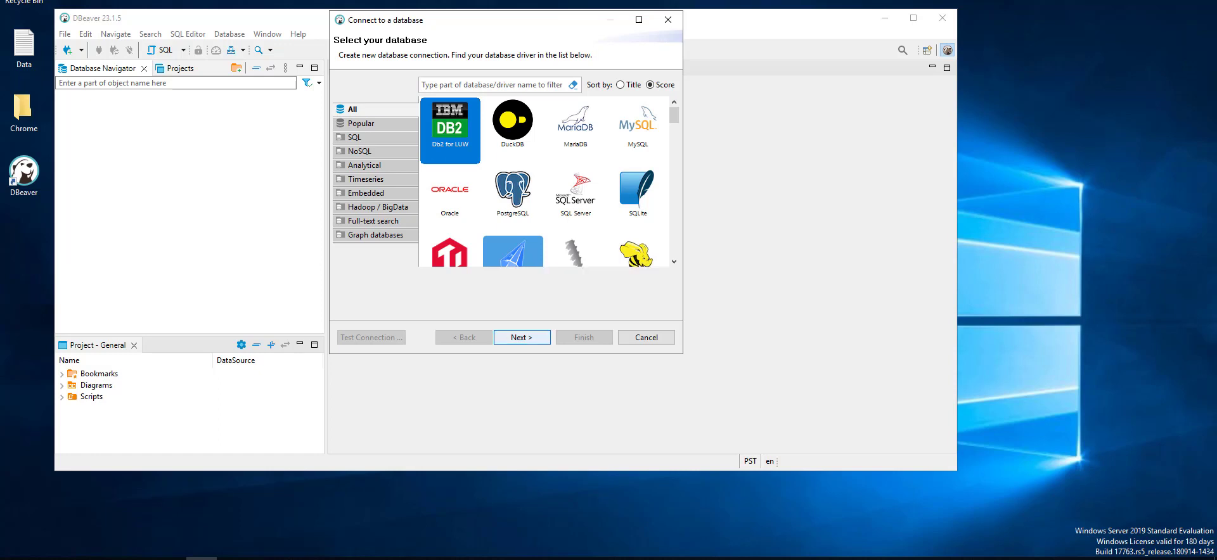
pyautogui.click(520, 337)
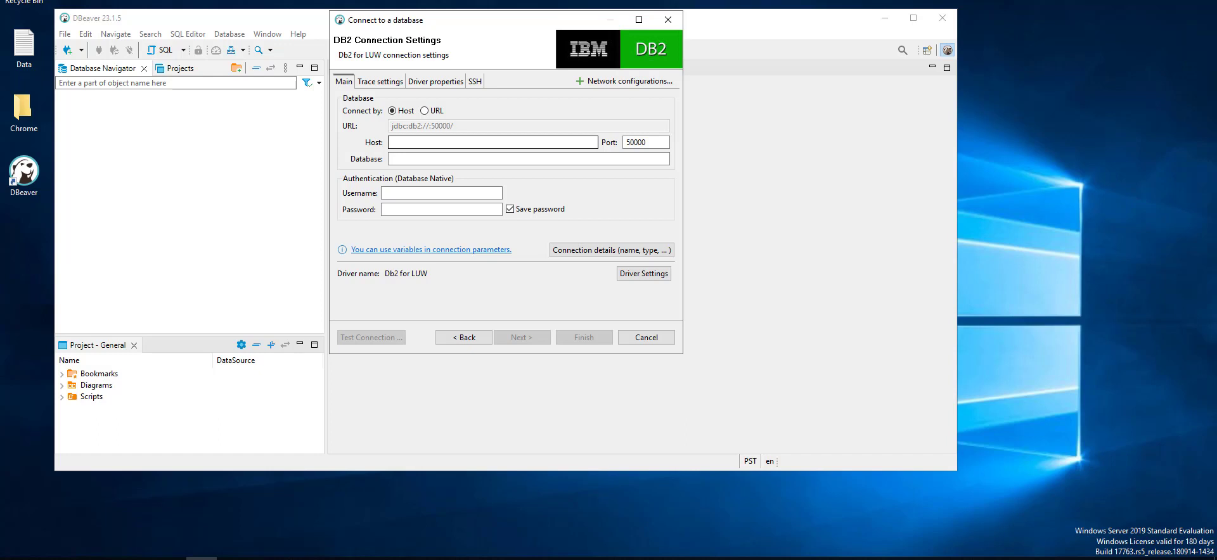
# Fill in the Db2 host and database fields and download the required Db2 JDBC driver files.
pyautogui.click(493, 142)
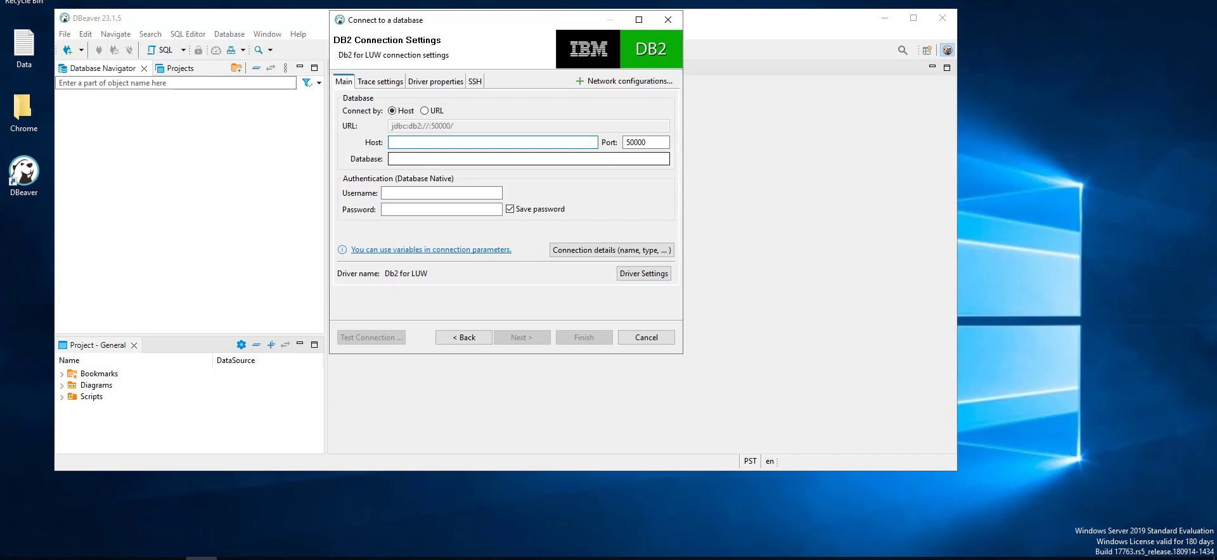
pyautogui.click(493, 142)
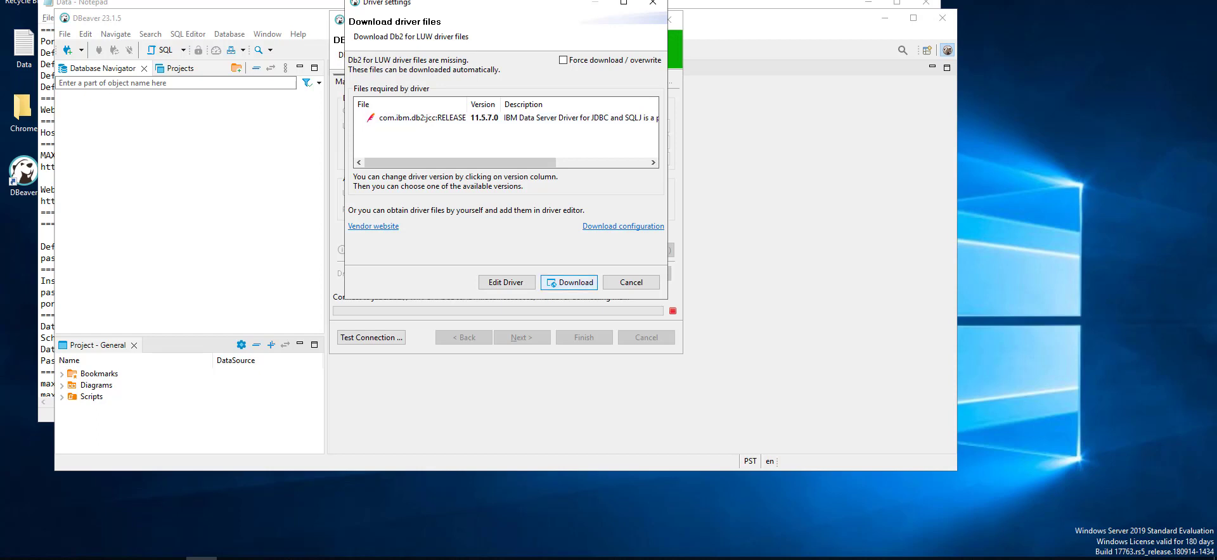
pyautogui.click(568, 281)
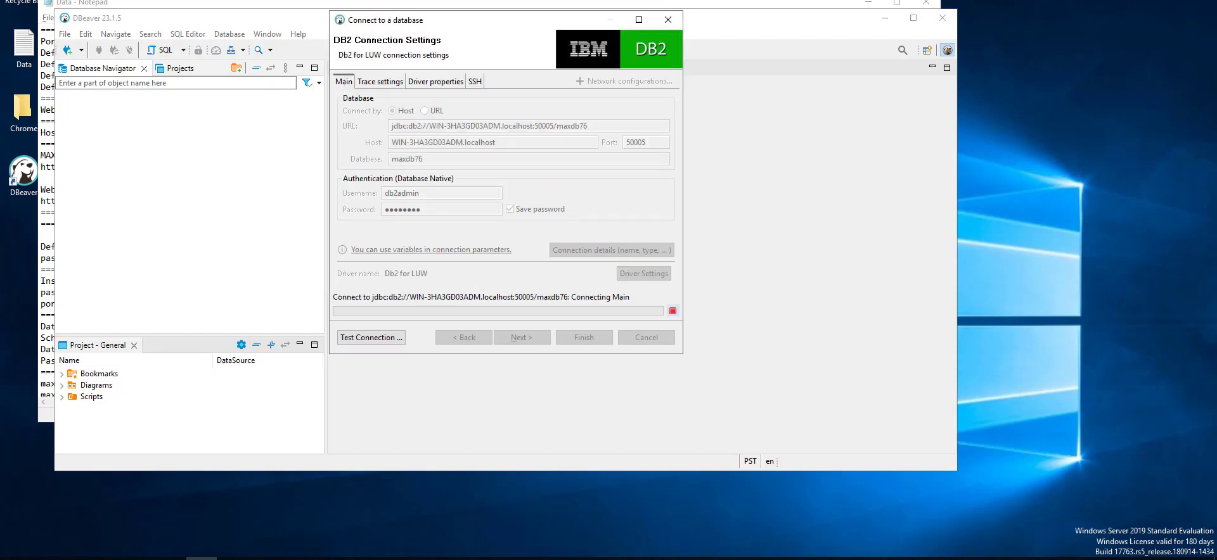
# Test the Db2 connection twice, confirming both test results succeed.
pyautogui.click(370, 337)
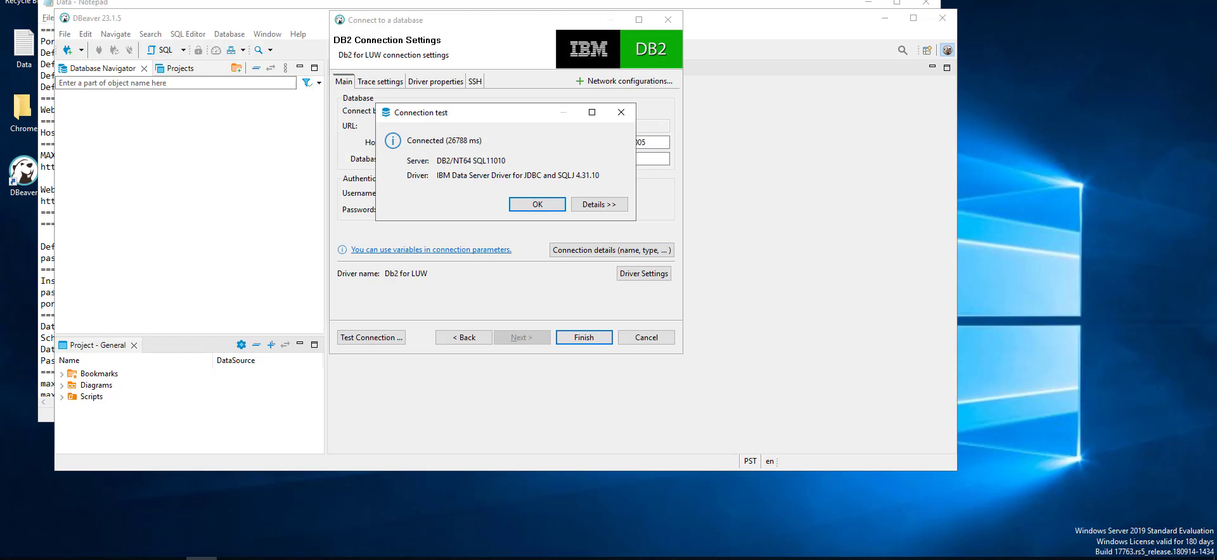
pyautogui.click(536, 204)
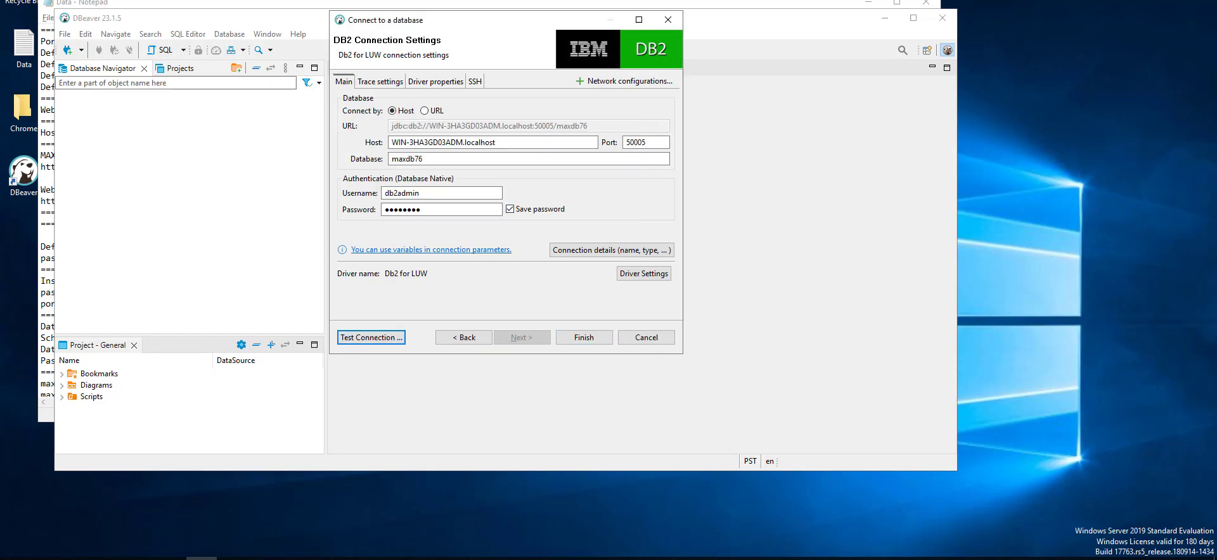
pyautogui.click(370, 337)
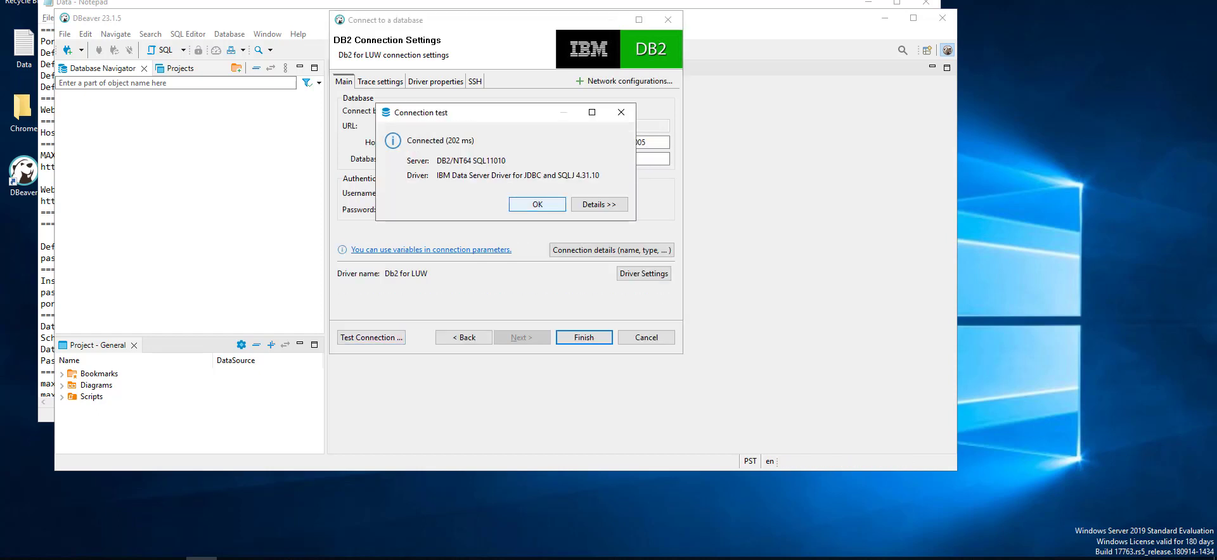
pyautogui.click(536, 204)
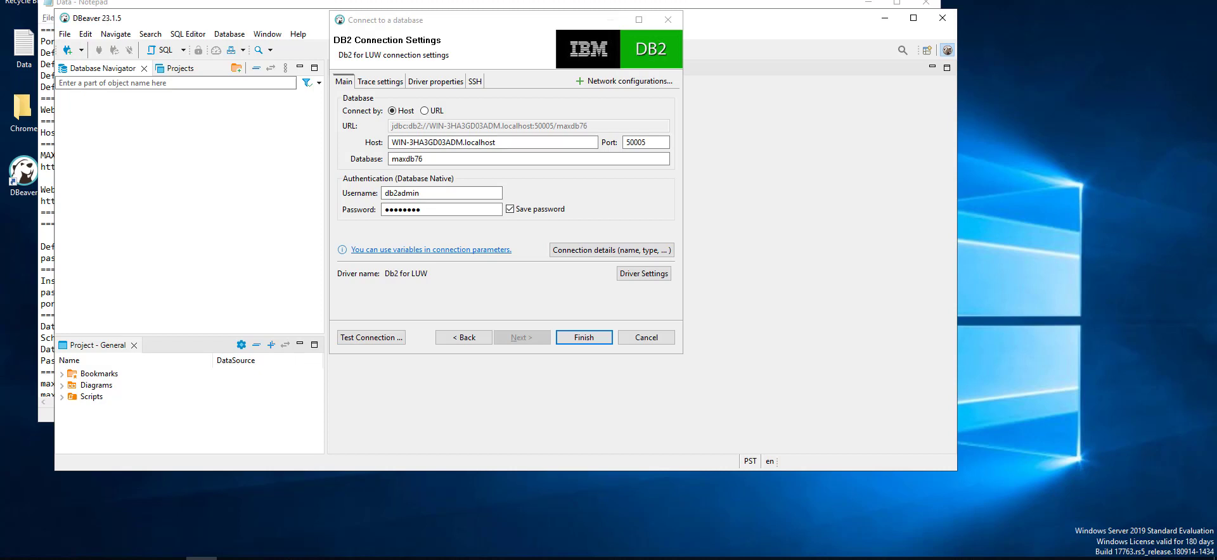
# Review host, database maxdb76, username and password, then finish creating the maxdb76 connection.
pyautogui.click(491, 142)
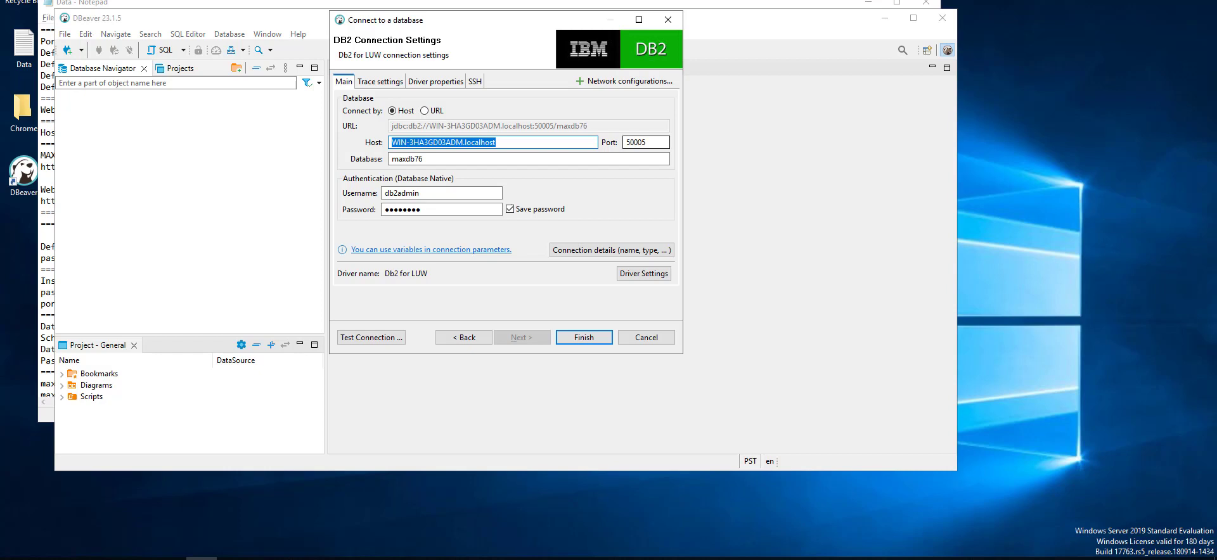
pyautogui.click(645, 142)
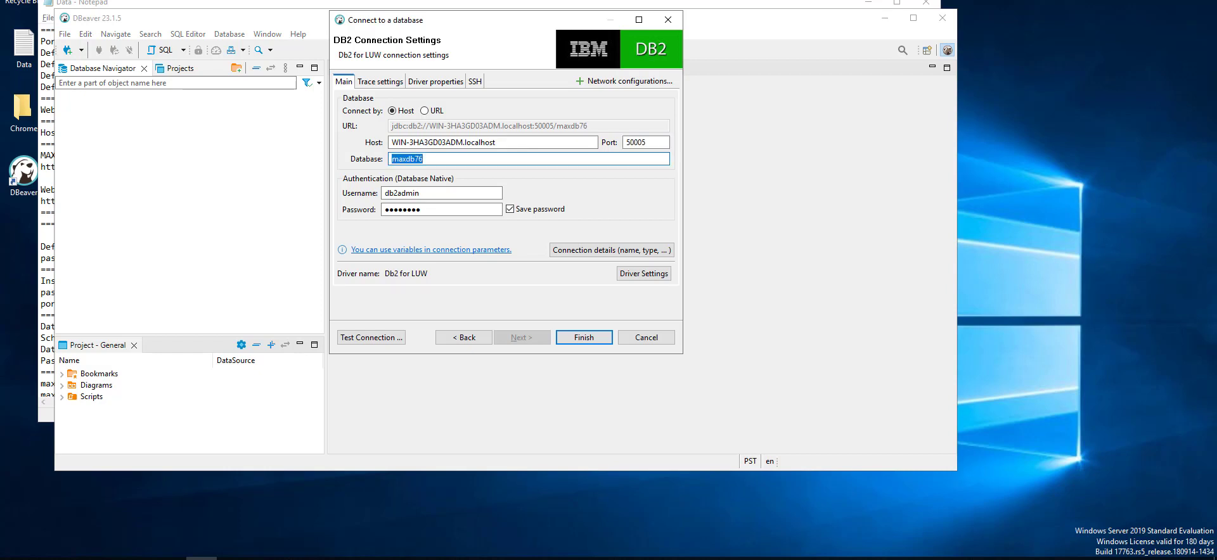
pyautogui.click(441, 193)
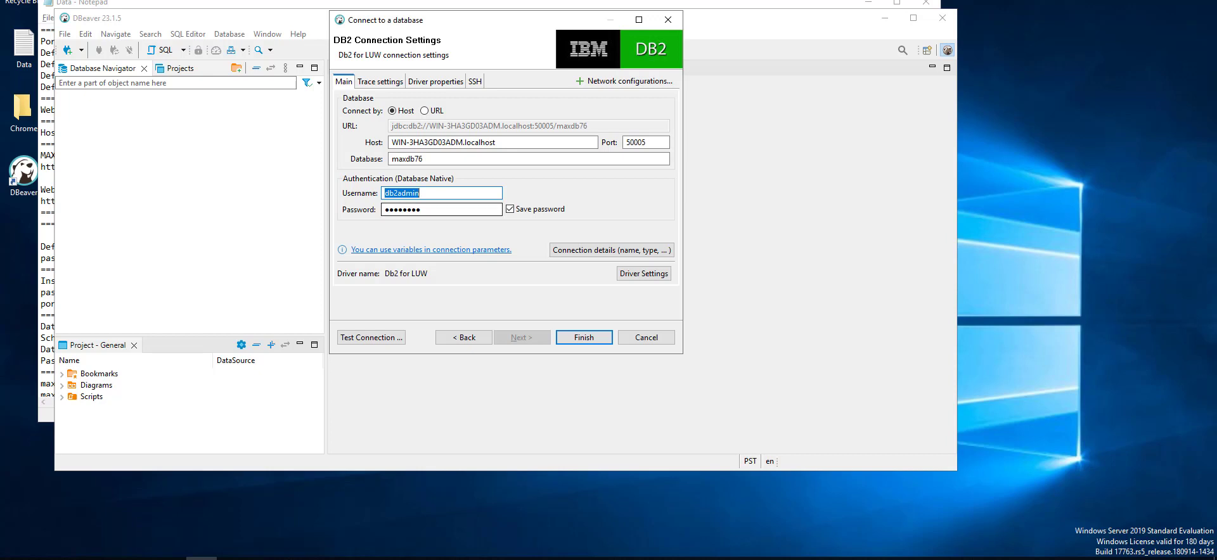
pyautogui.click(441, 209)
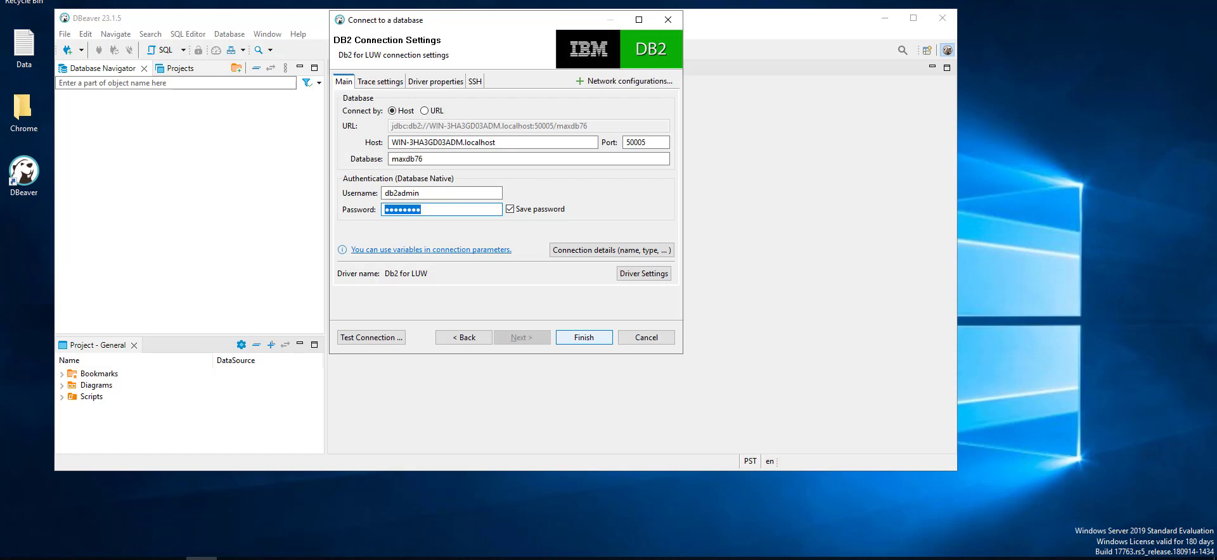
pyautogui.click(583, 337)
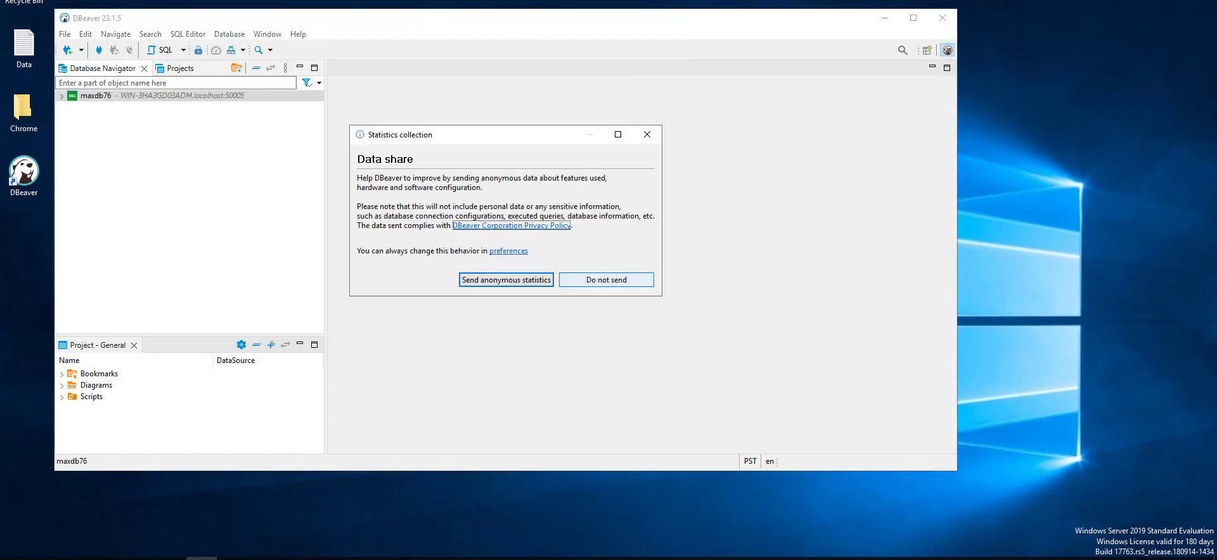
# Decline anonymous data sharing, peek at the maxdb76 schemas including MAXIMO, and start a new SQL script.
pyautogui.click(606, 279)
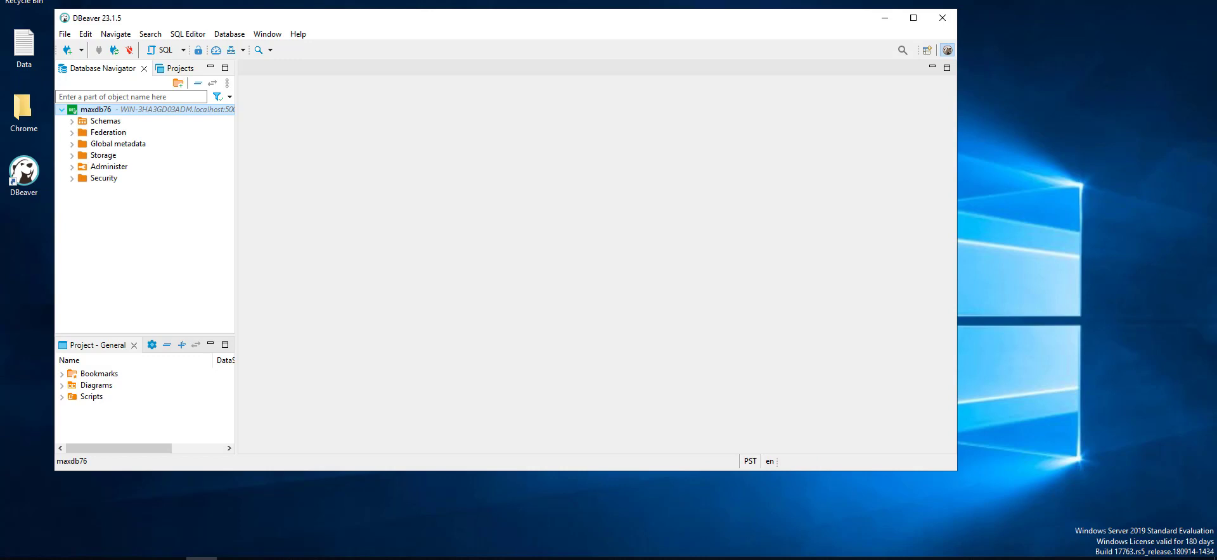
pyautogui.click(71, 121)
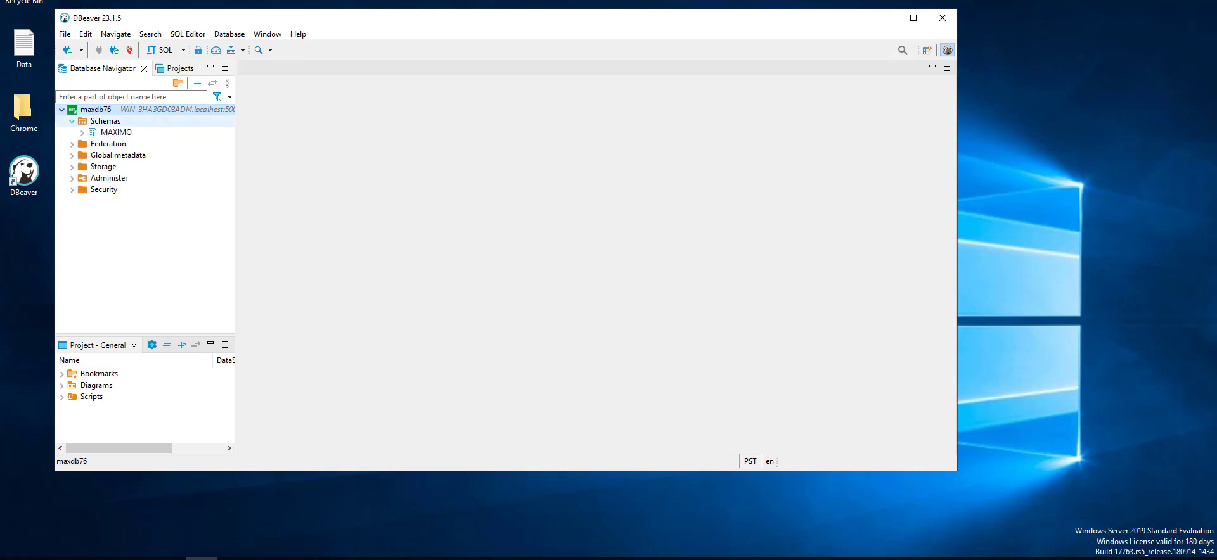
pyautogui.click(105, 121)
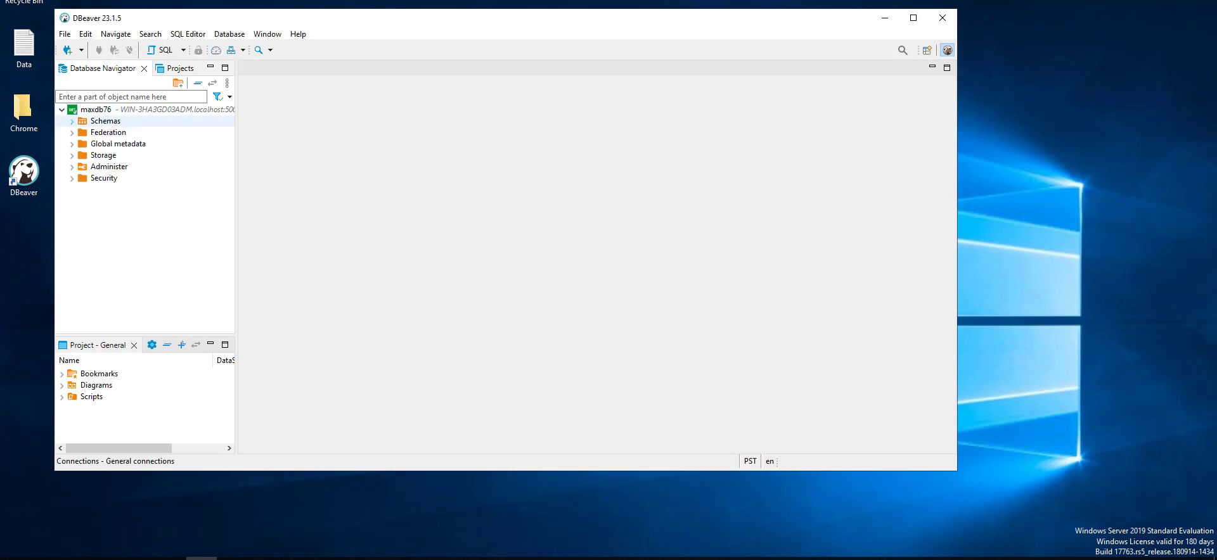
pyautogui.click(61, 109)
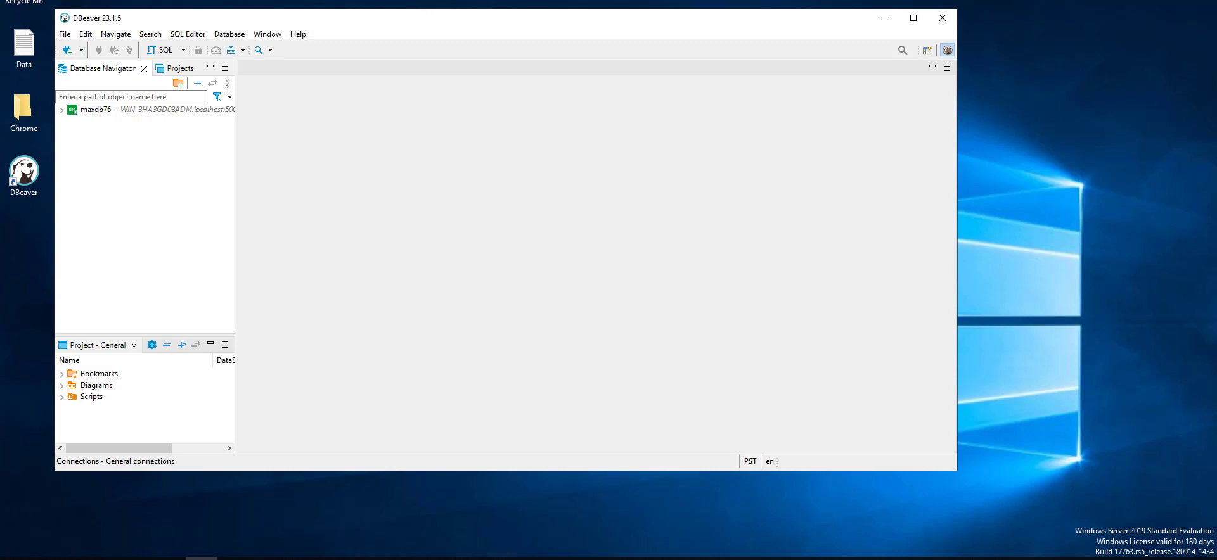
pyautogui.click(182, 49)
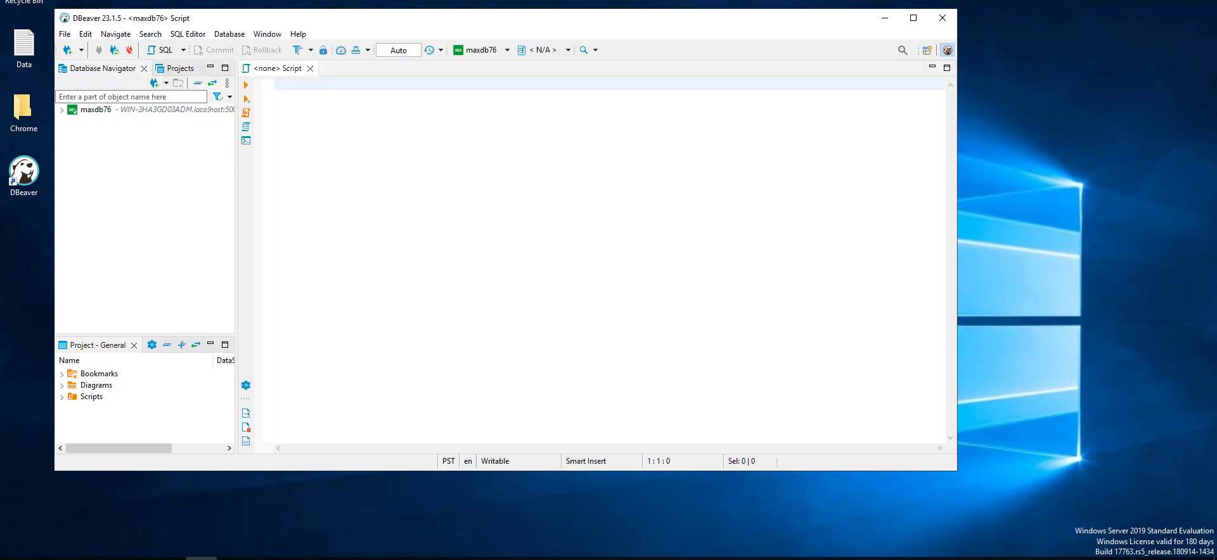
# Write "SELECT * FROM MAXIMO.maxus" in the script, narrowing autocomplete toward MAXUSER.
pyautogui.write('sele')
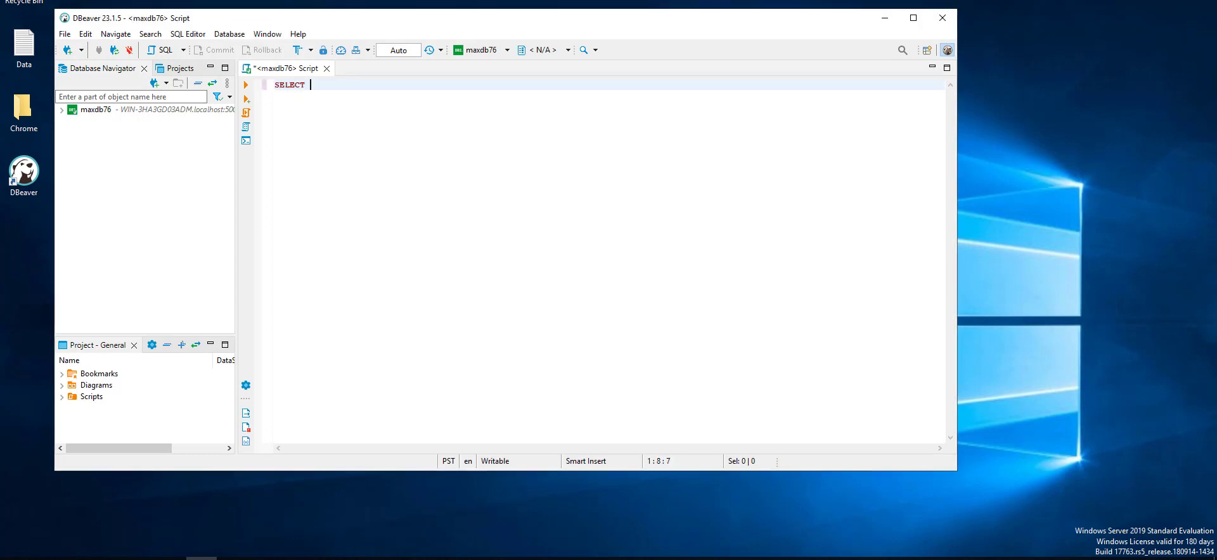
pyautogui.write('* f')
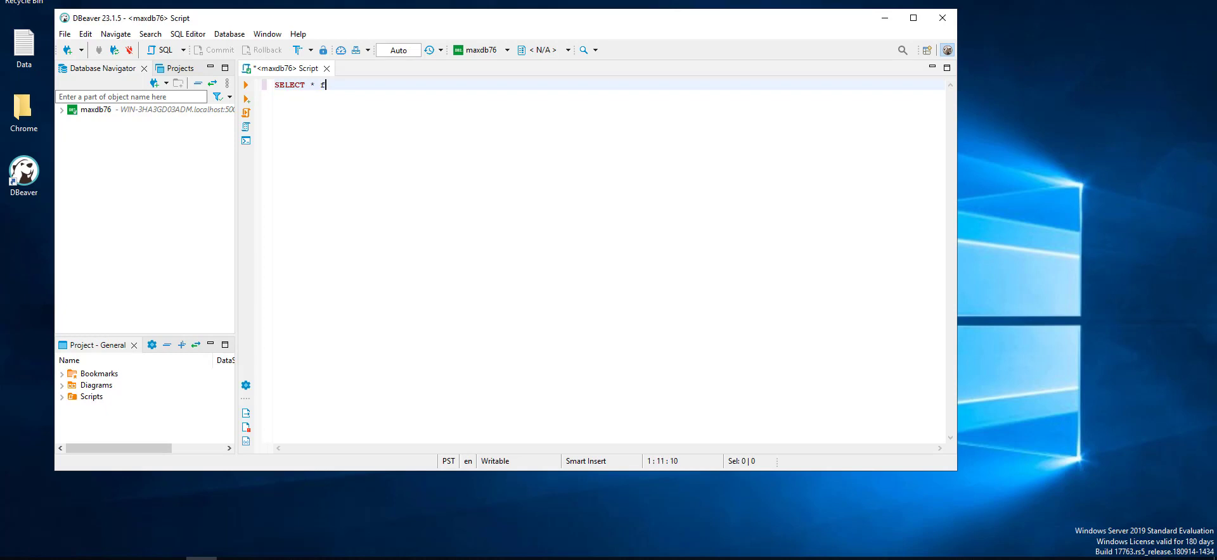
pyautogui.write('ROM ma')
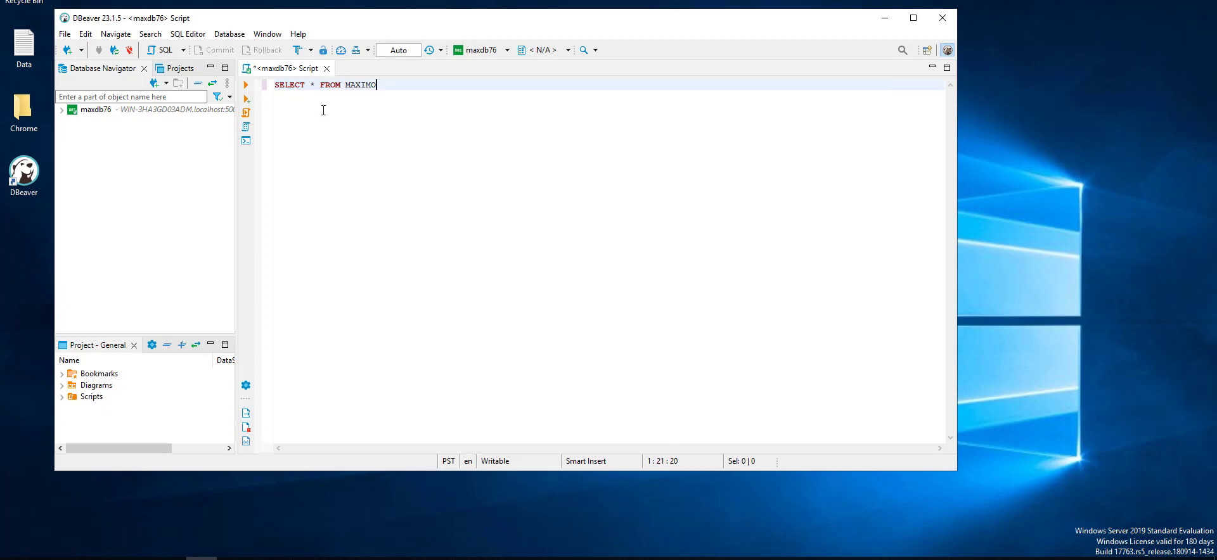
pyautogui.write('.')
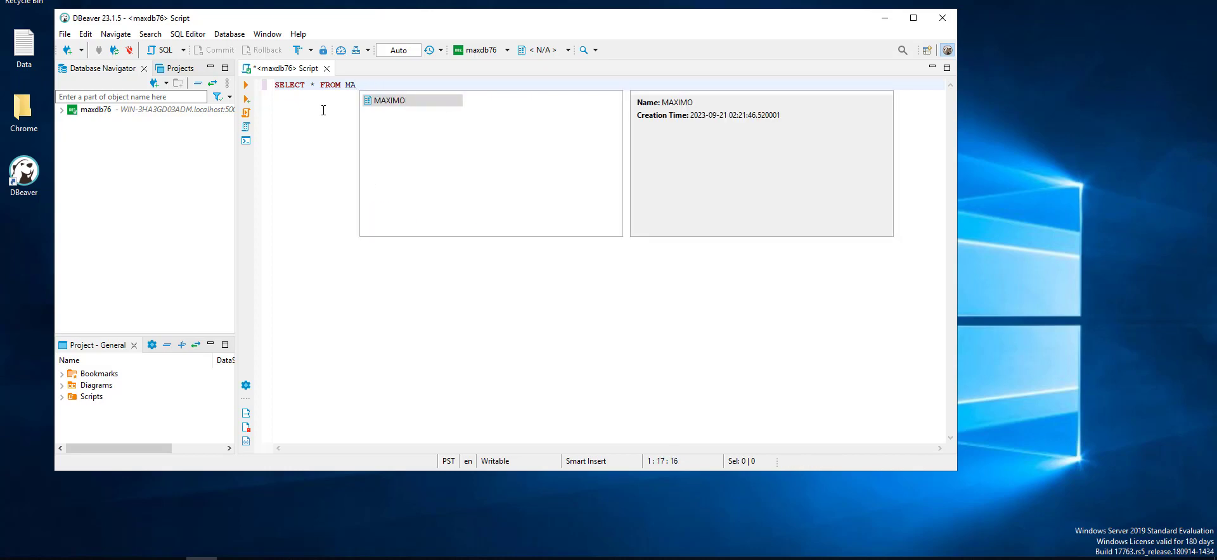
pyautogui.write('.')
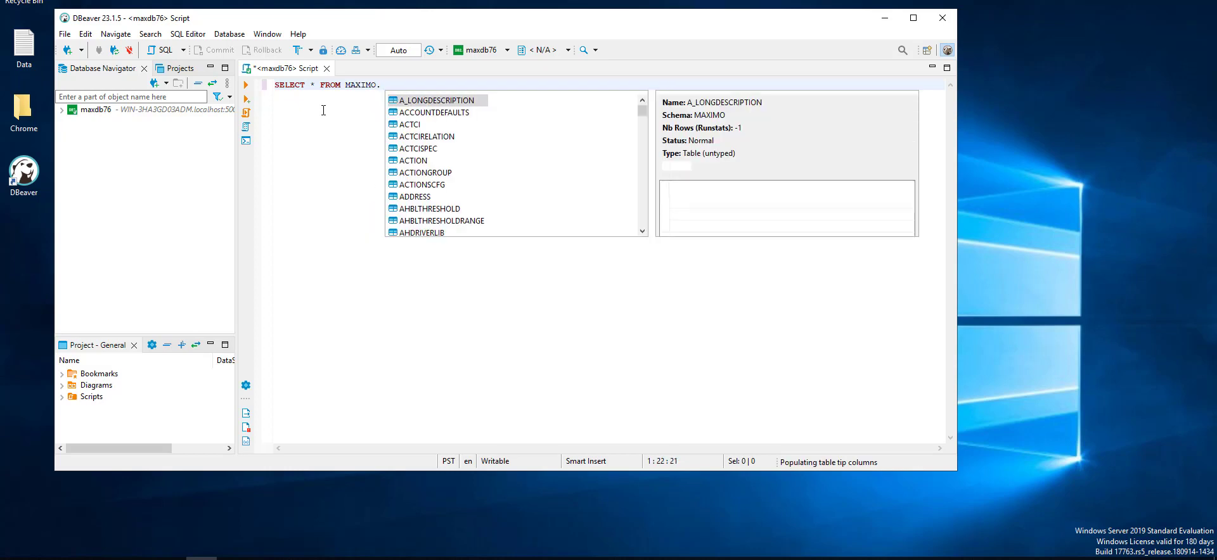
pyautogui.write('max')
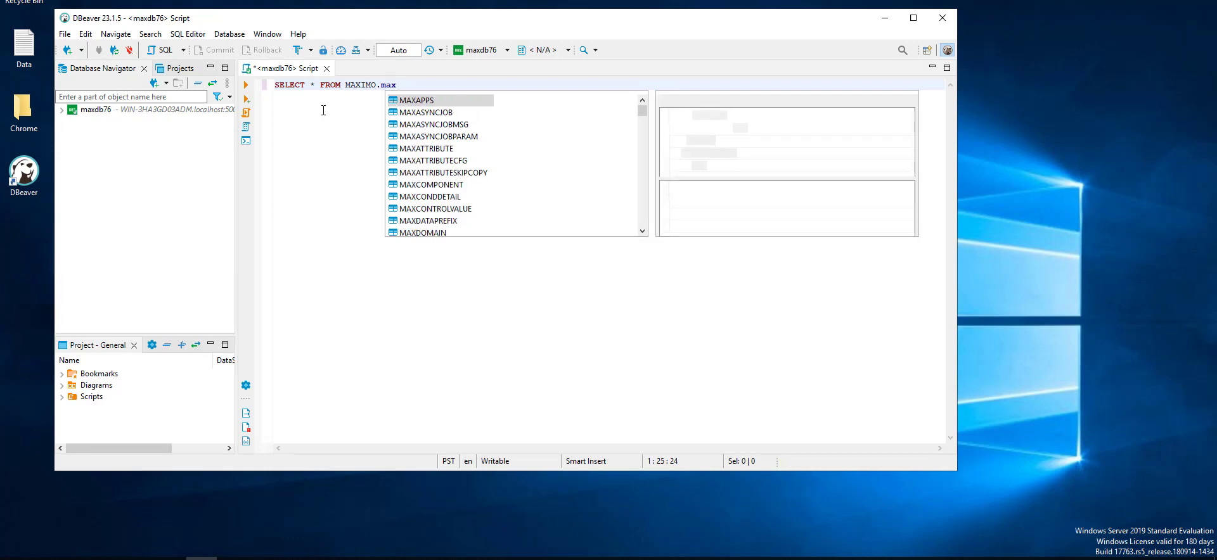
pyautogui.write('us')
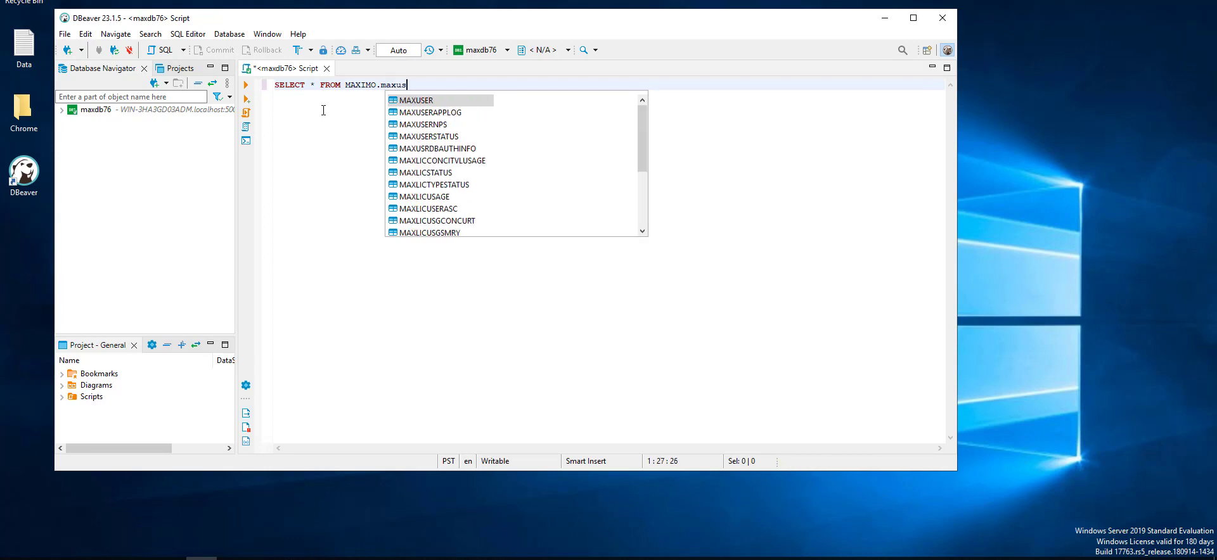